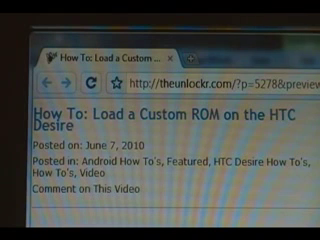
{"action": "scroll", "scroll_direction": "down", "scroll_amount": 3}
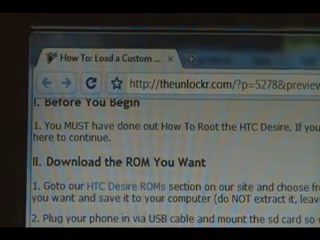
{"action": "scroll", "scroll_direction": "down", "scroll_amount": 3}
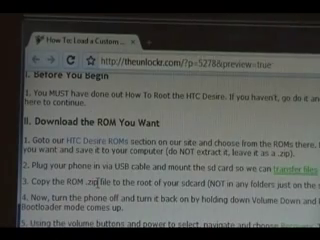